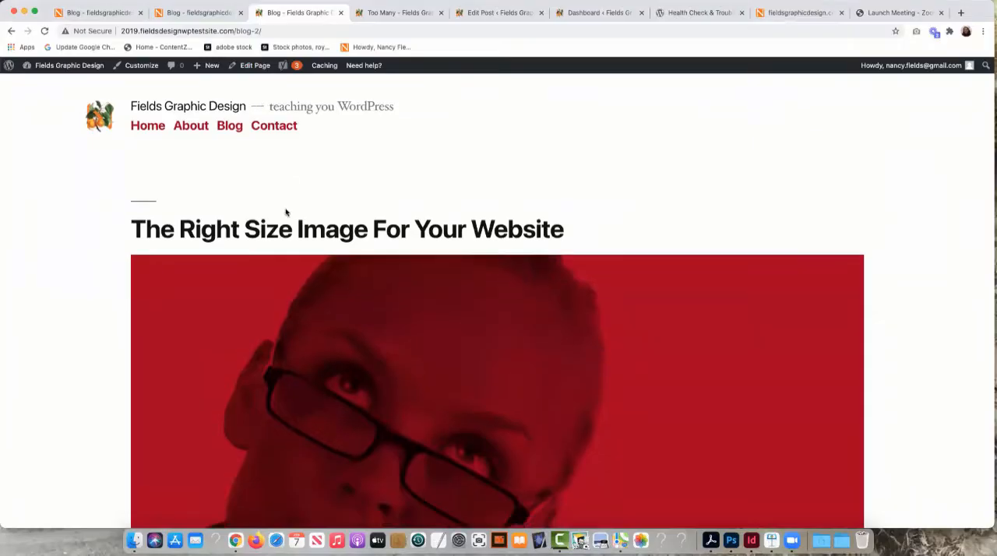
# Scroll through the blog post listing, then open the 'Too Many' post with its dog image.
pyautogui.scroll(-3)
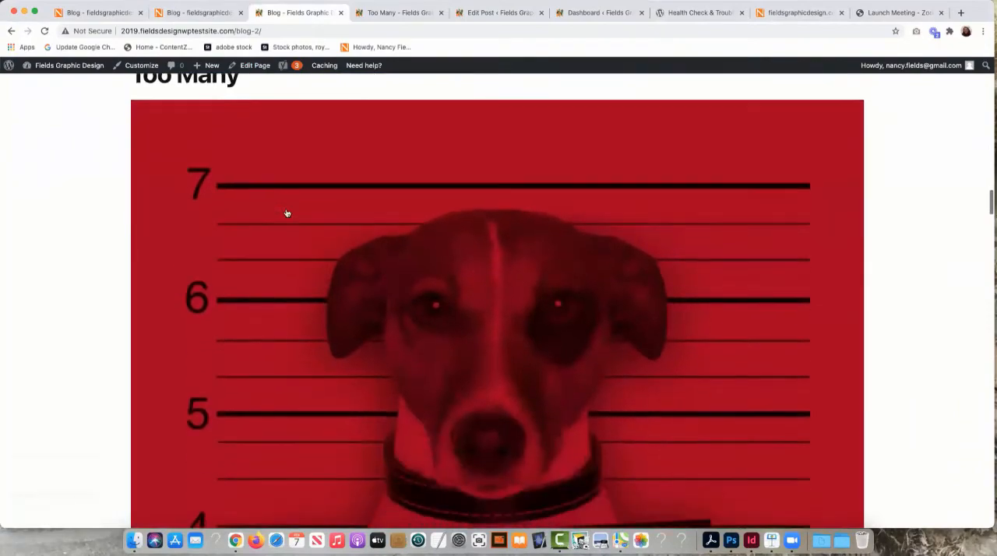
pyautogui.scroll(-3)
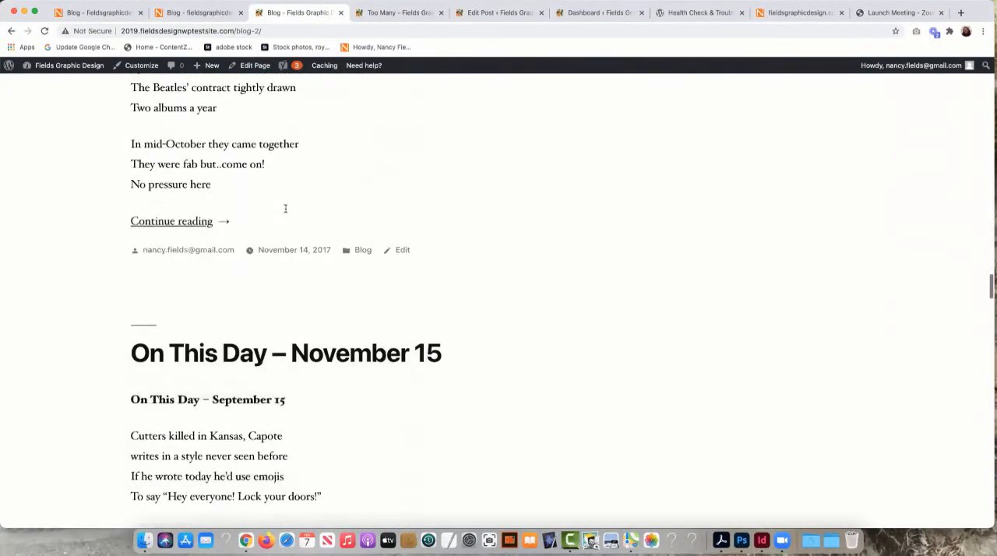
pyautogui.scroll(3)
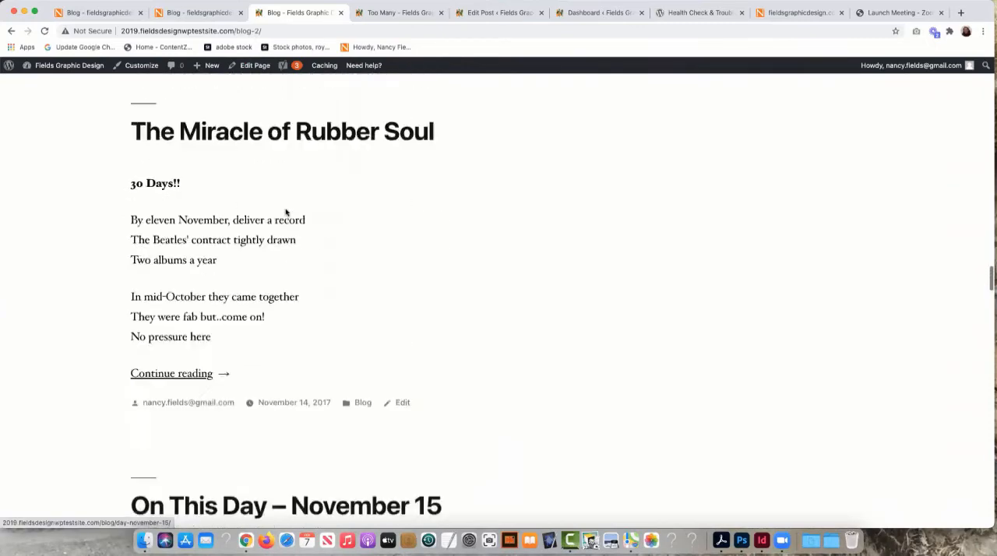
pyautogui.click(396, 12)
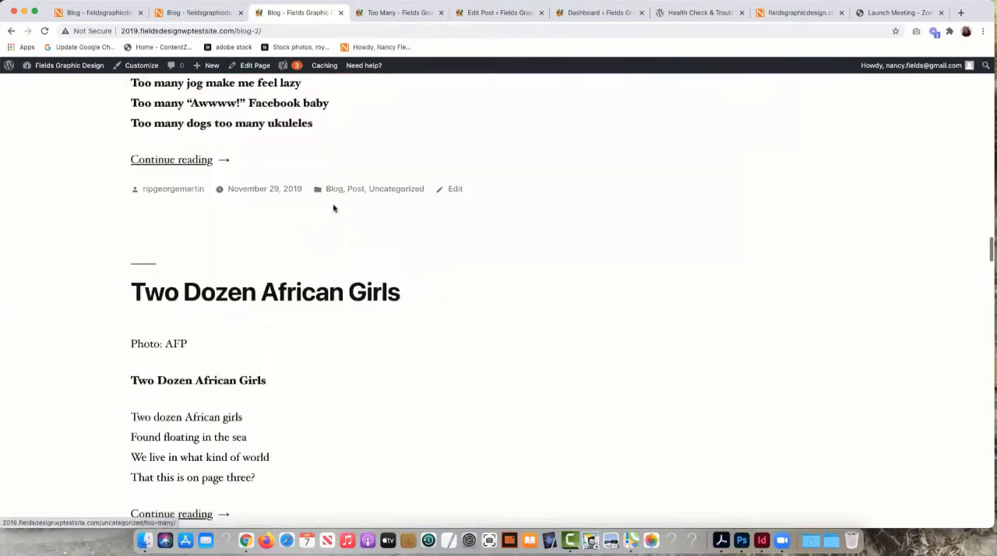
pyautogui.scroll(-3)
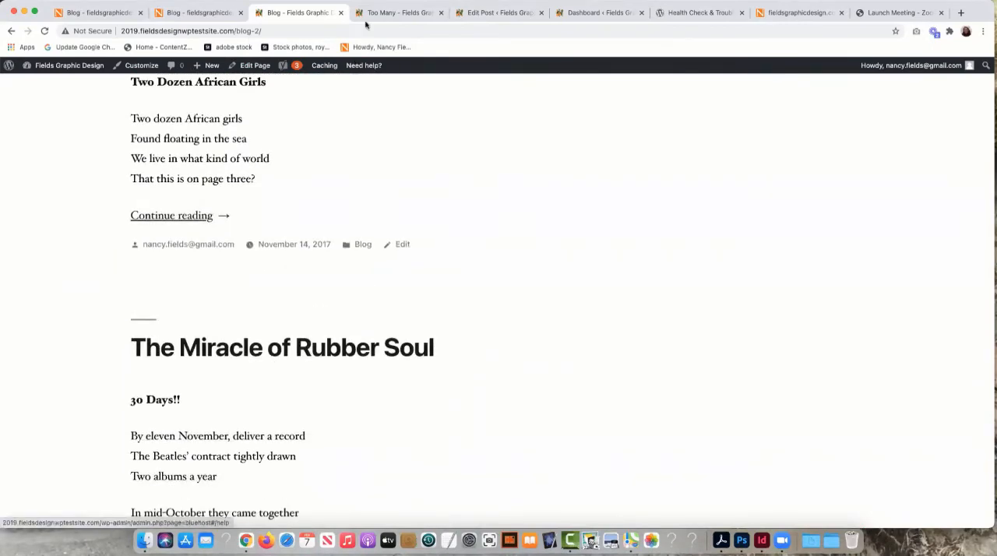
pyautogui.click(397, 12)
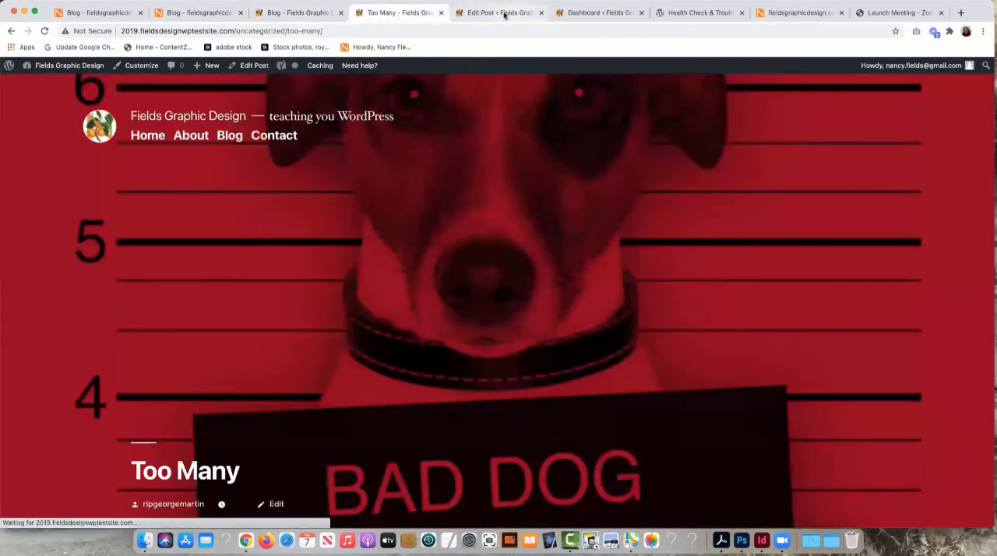
# Open 'The Miracle of Rubber Soul' in the editor and view its Post settings' Featured image panel.
pyautogui.click(499, 12)
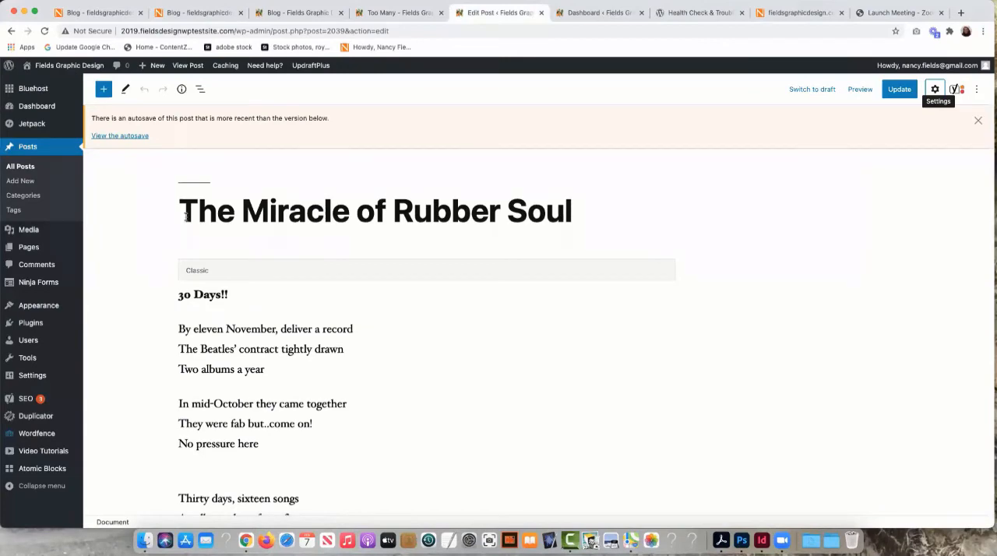
pyautogui.moveTo(872, 170)
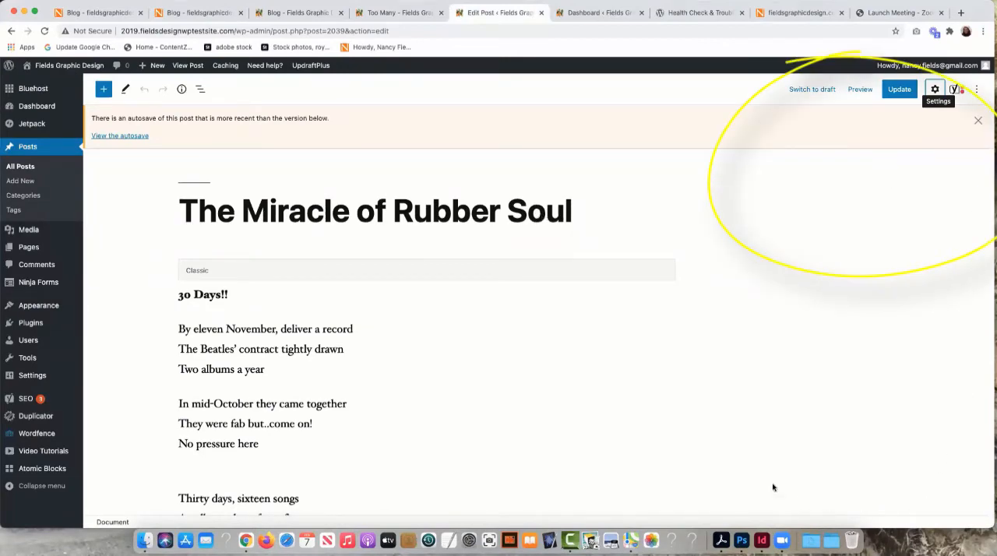
pyautogui.moveTo(783, 147)
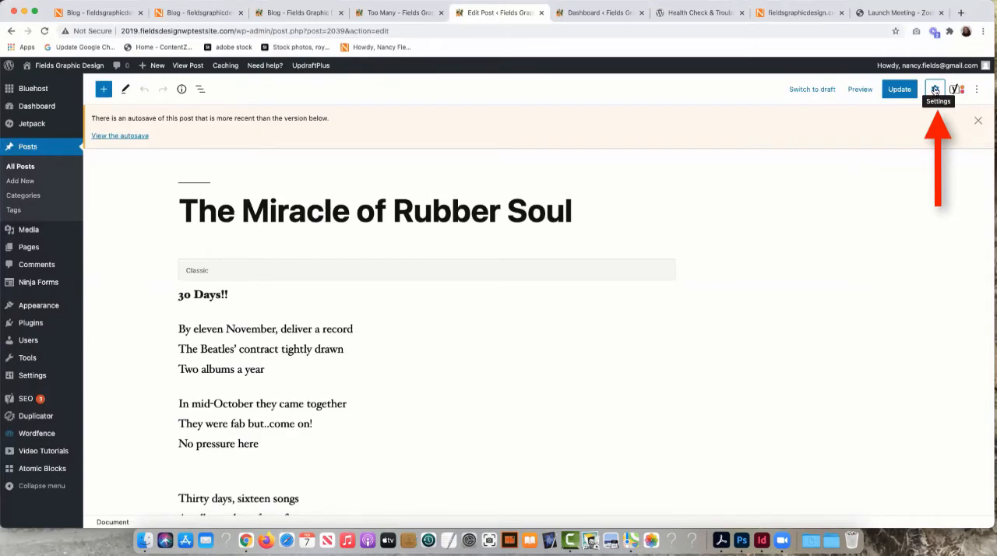
pyautogui.click(934, 89)
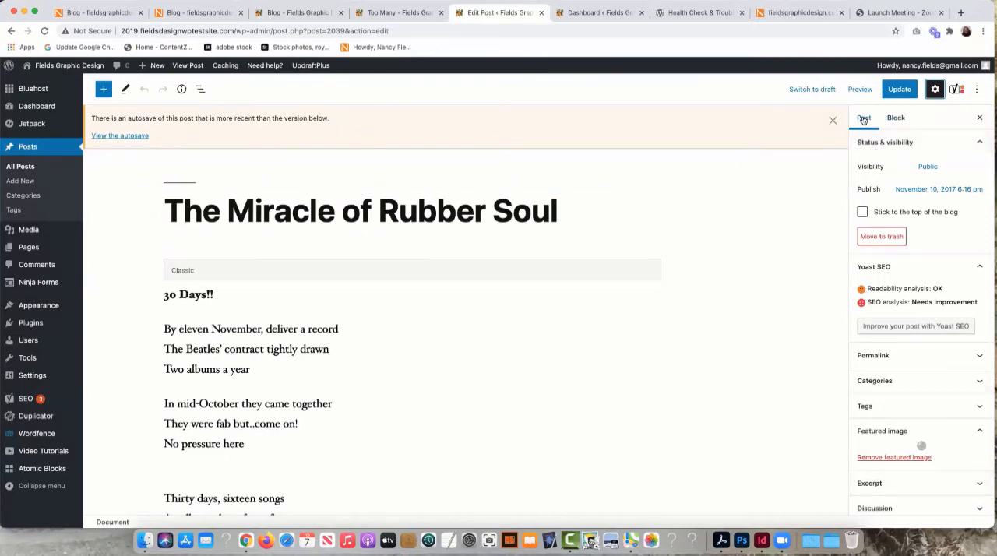
pyautogui.click(895, 117)
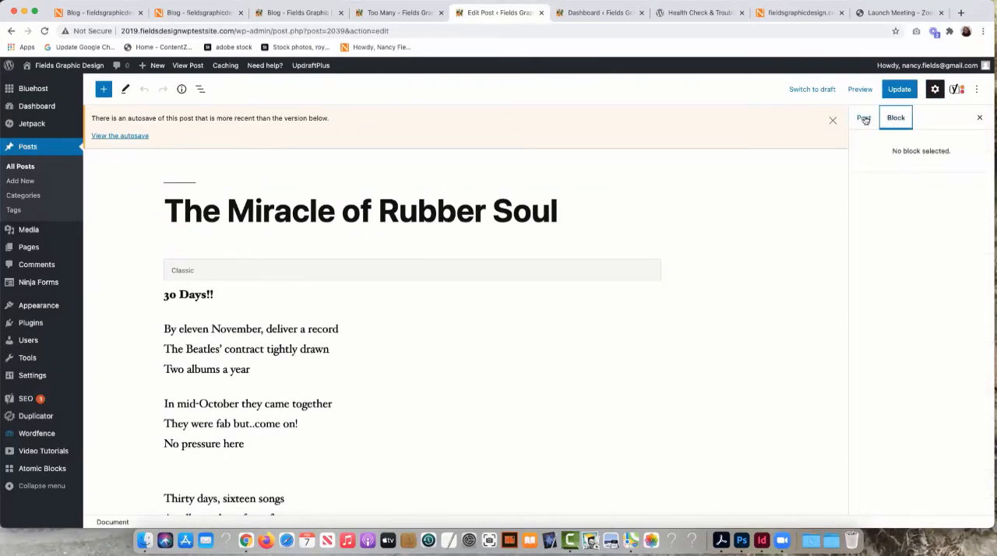
pyautogui.click(863, 117)
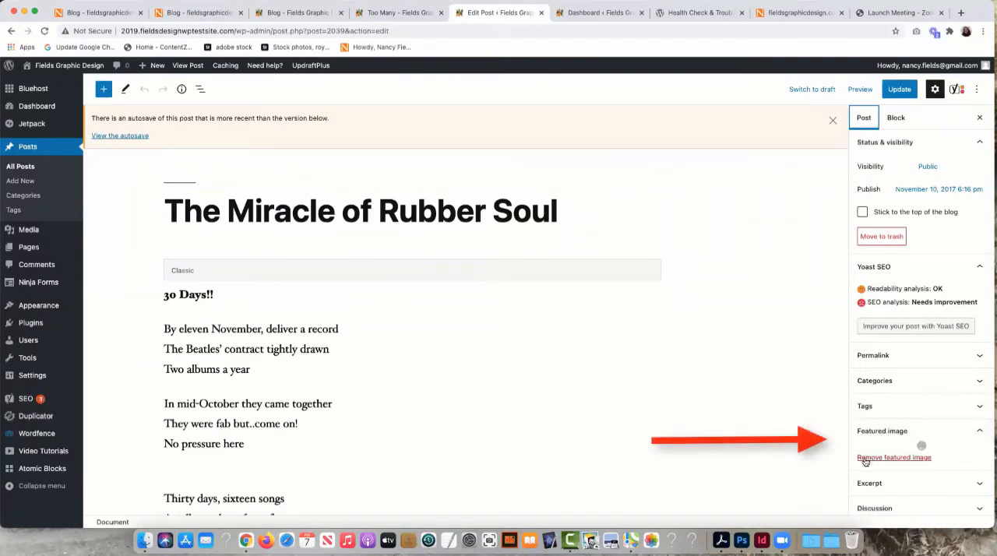
pyautogui.moveTo(879, 461)
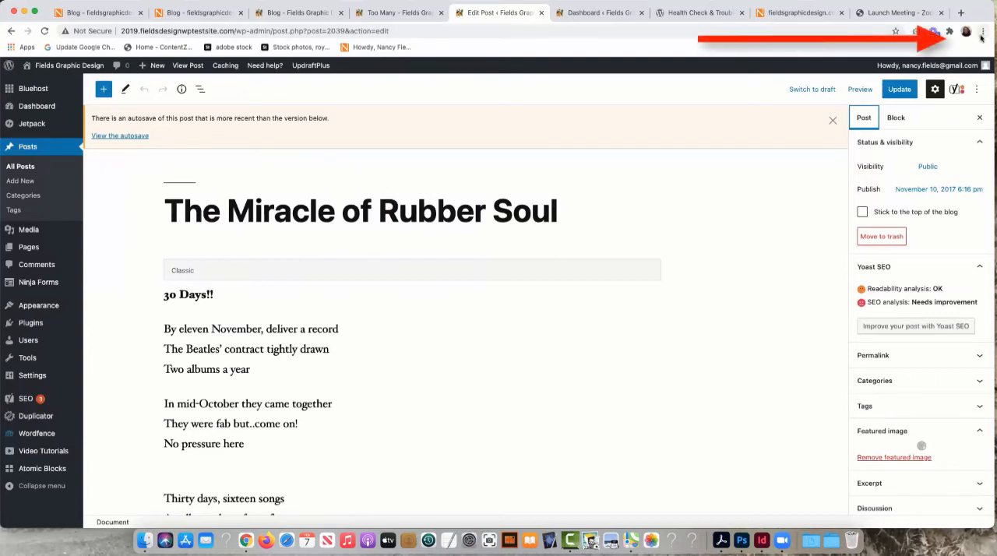
pyautogui.moveTo(982, 31)
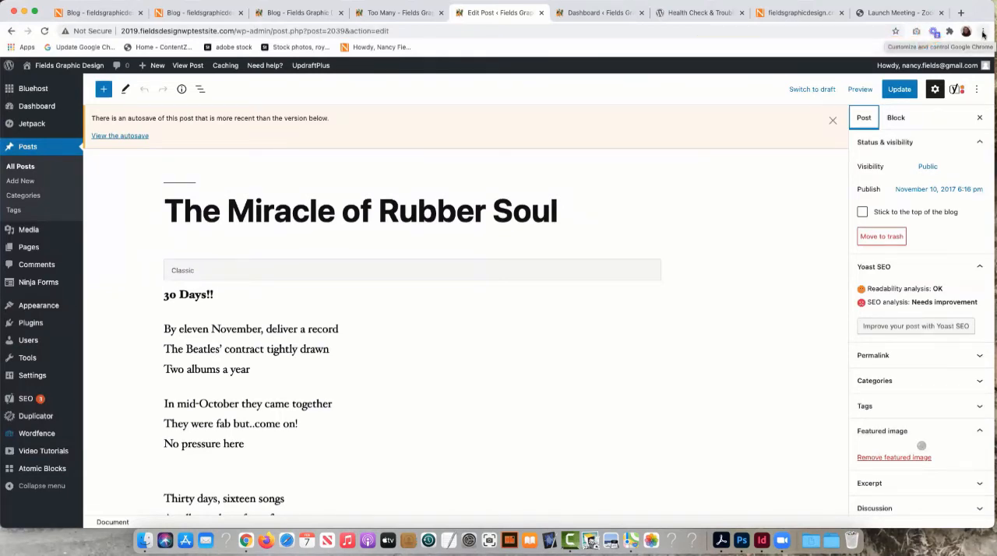
# Open Chrome's developer console on the post editor, revealing a failed 404 resource load.
pyautogui.click(982, 31)
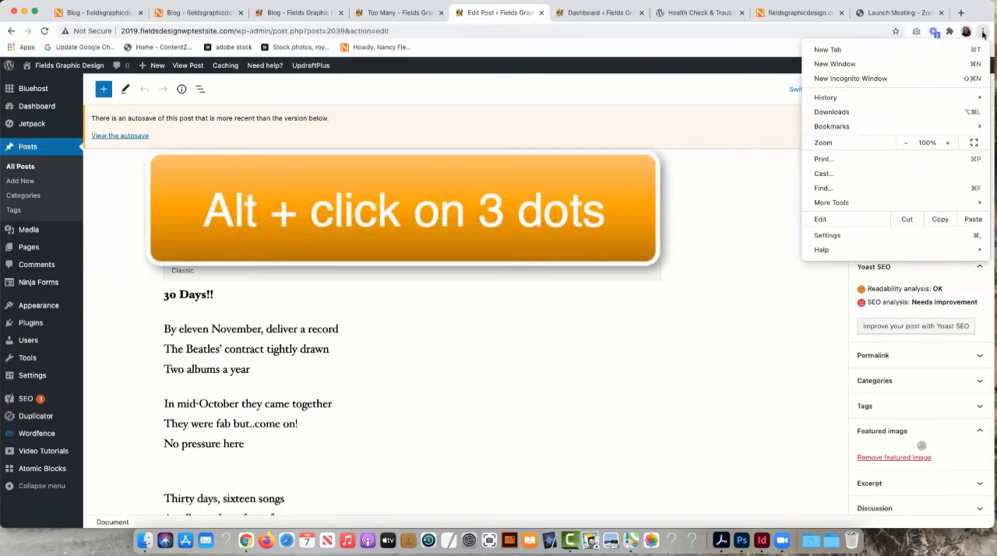
pyautogui.moveTo(831, 203)
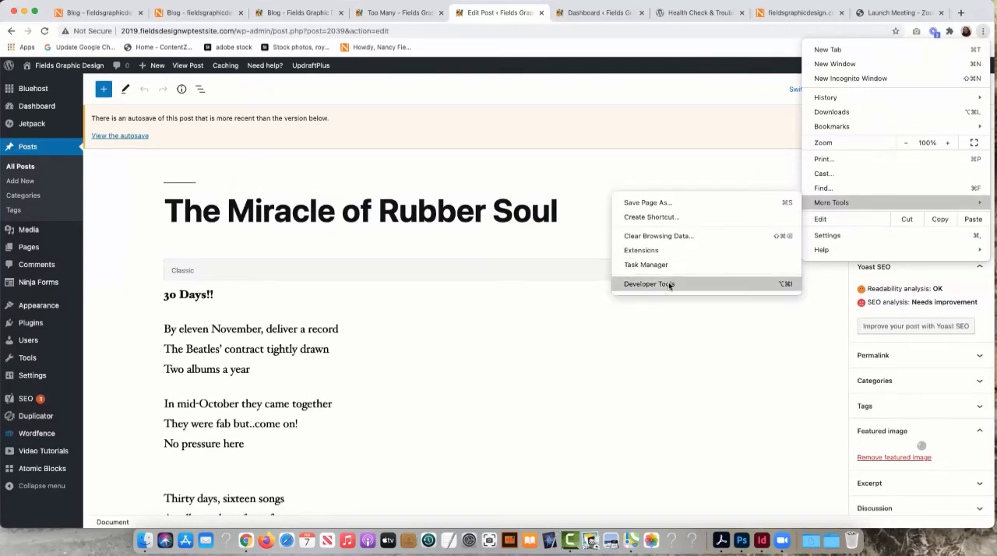
pyautogui.click(649, 283)
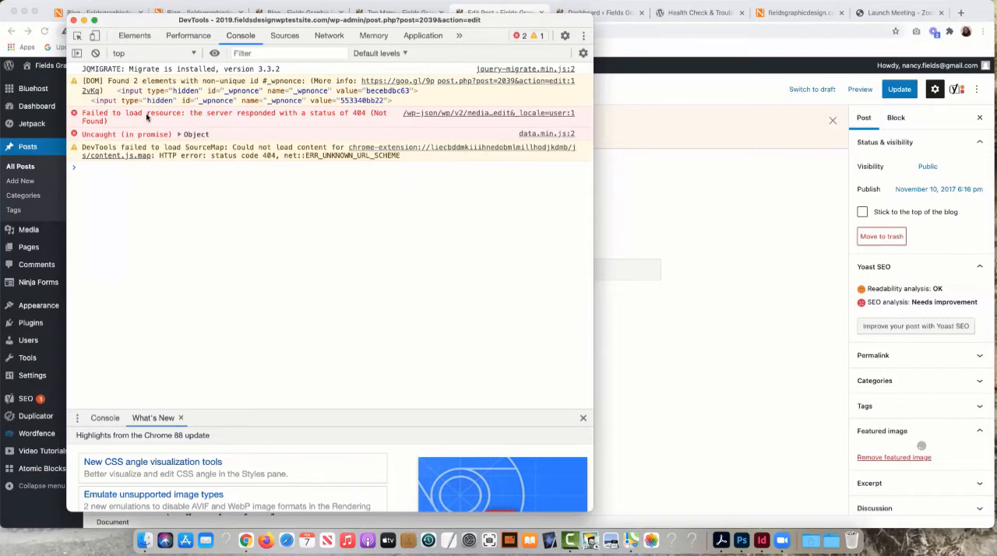
pyautogui.moveTo(173, 133)
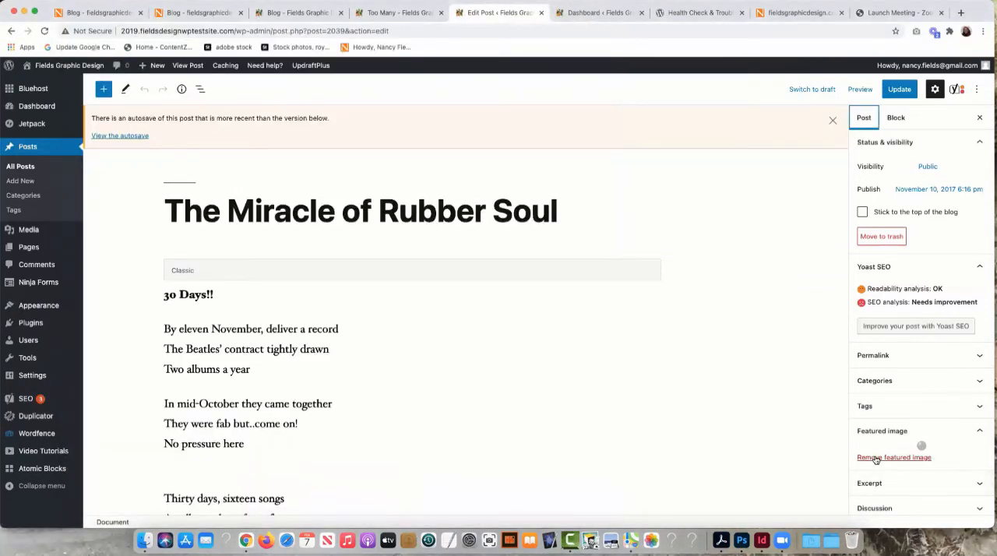
# Remove the broken featured image and set the black-and-white boxers photo from the Media Library.
pyautogui.click(894, 457)
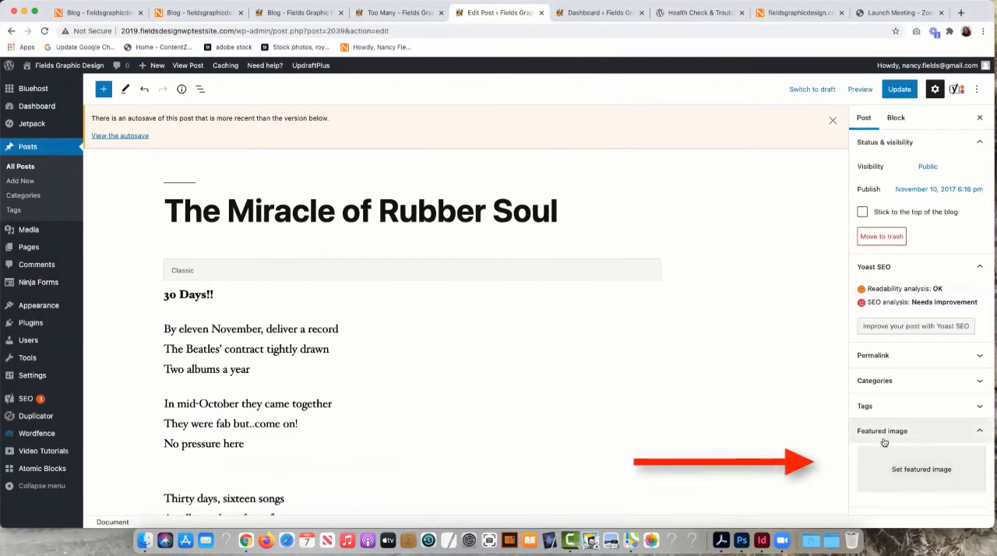
pyautogui.click(920, 469)
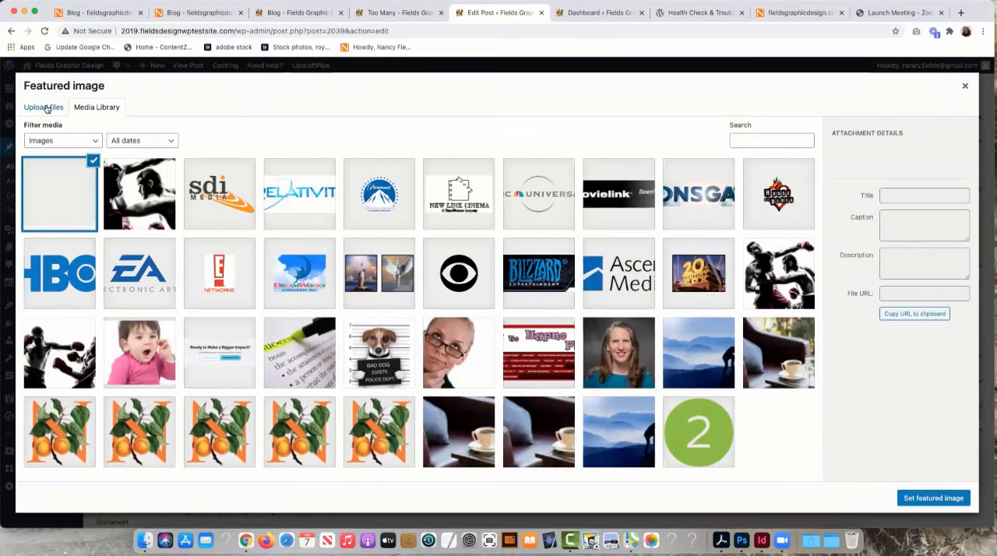
pyautogui.click(43, 107)
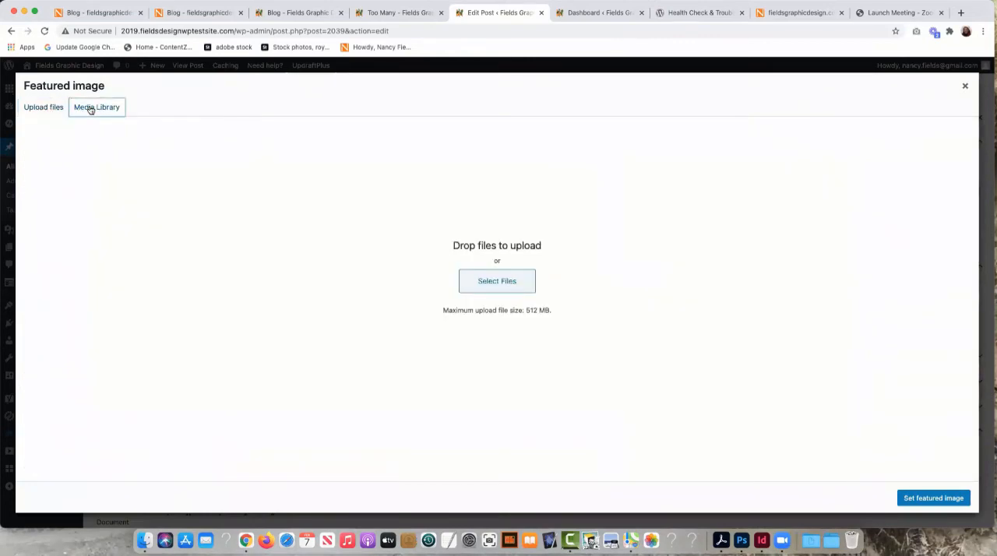
pyautogui.click(97, 107)
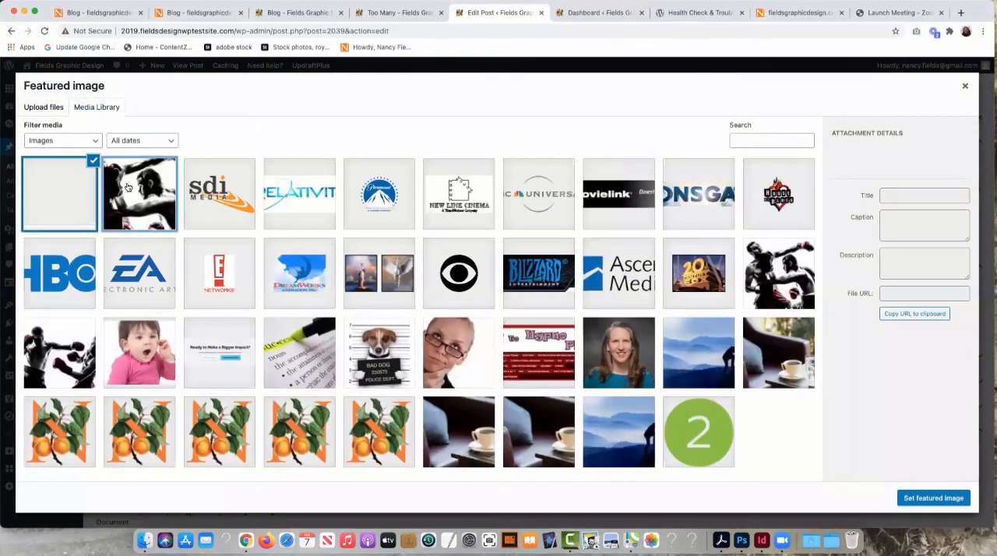
pyautogui.click(139, 194)
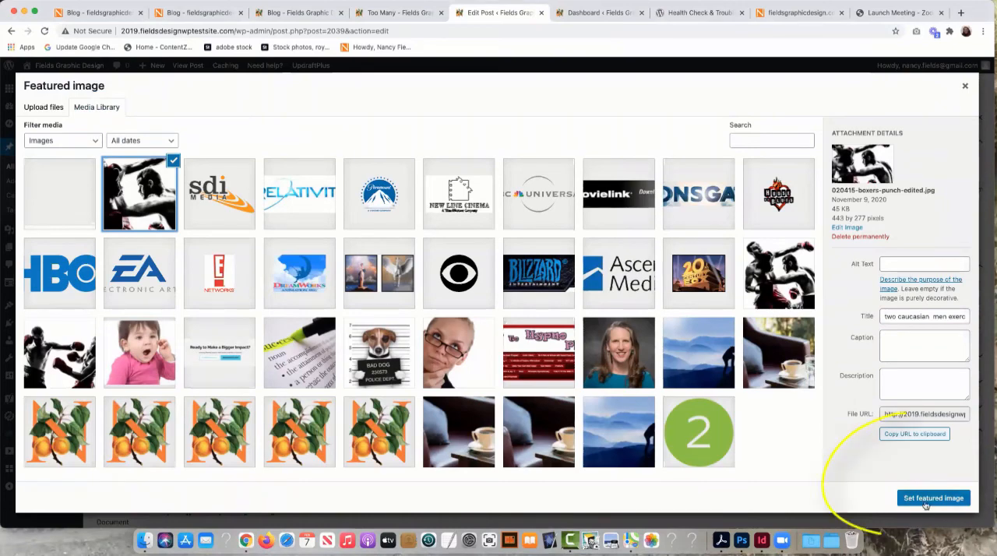
pyautogui.click(933, 497)
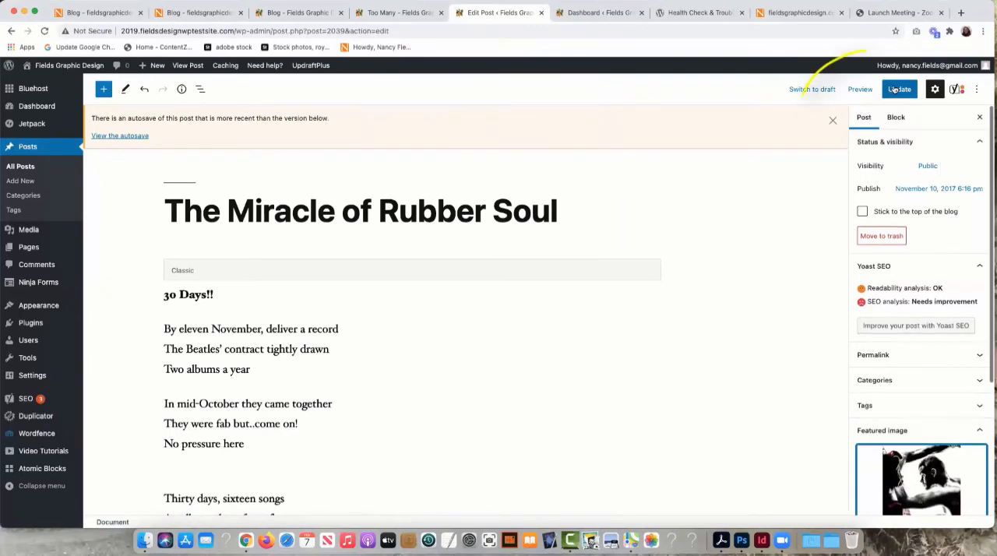
# Update the post, confirm the live page shows the boxers header, and return to the editor.
pyautogui.click(898, 89)
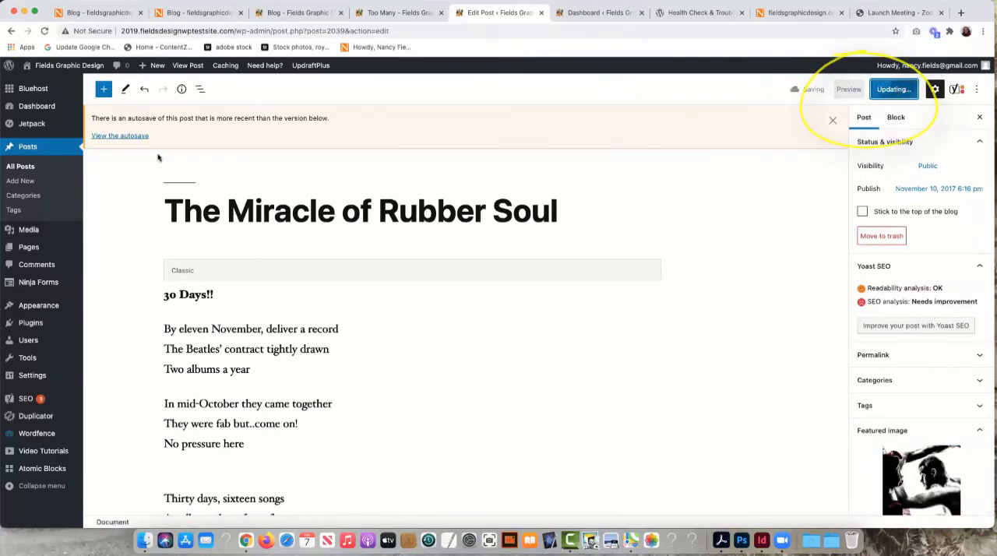
pyautogui.click(848, 89)
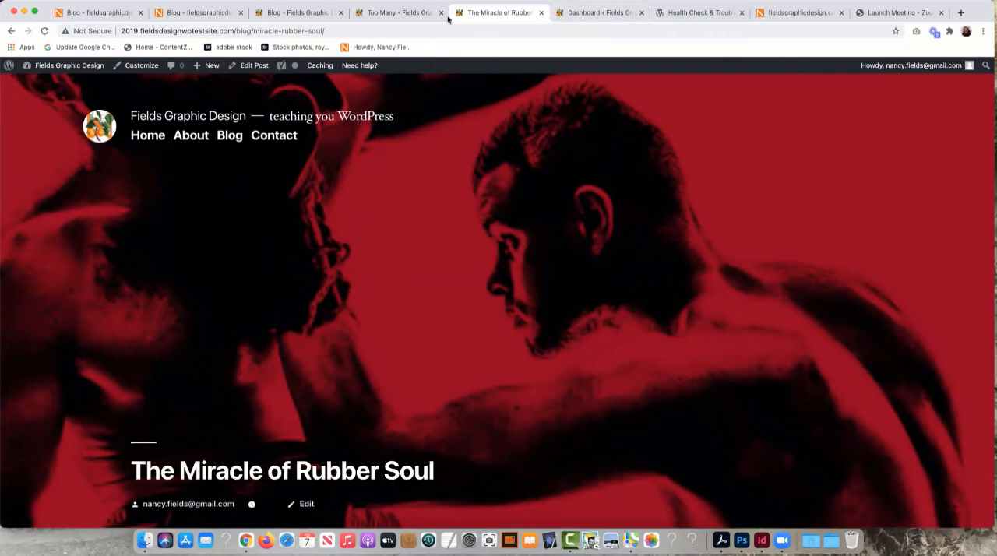
pyautogui.click(596, 12)
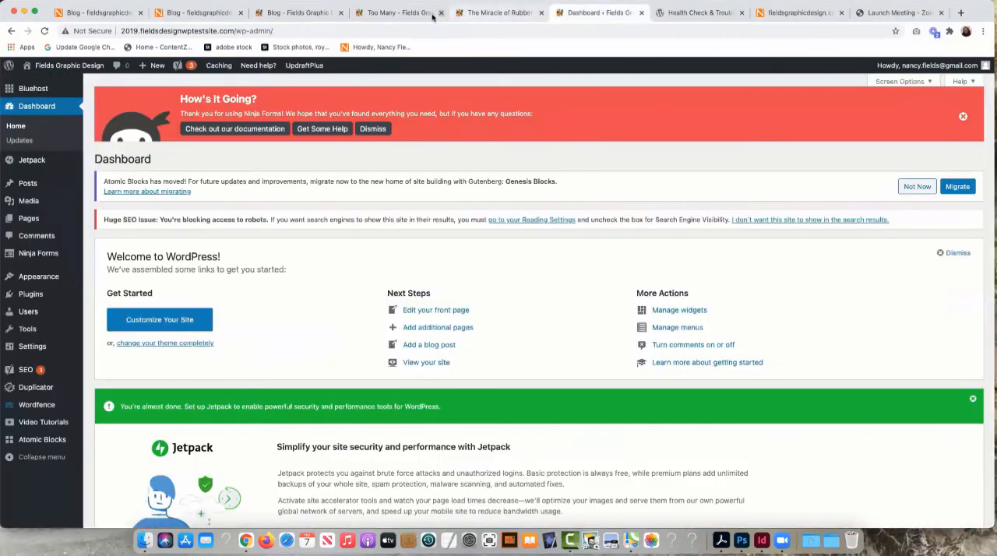
pyautogui.click(498, 13)
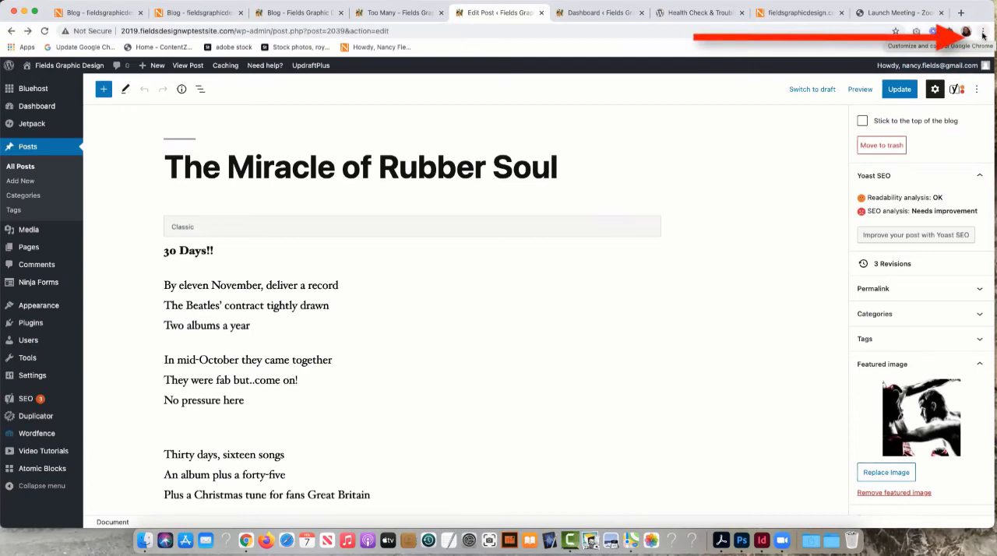
pyautogui.click(982, 31)
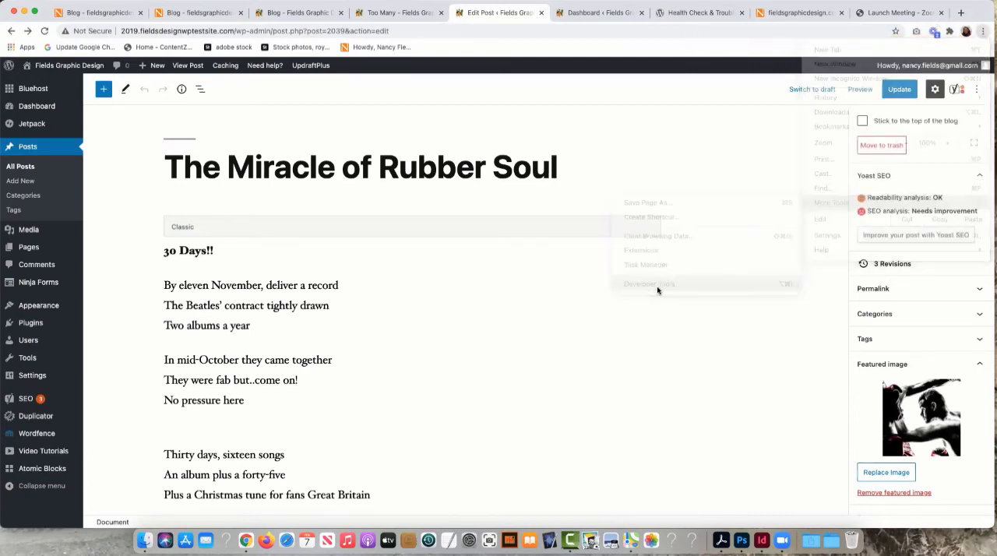
pyautogui.click(648, 284)
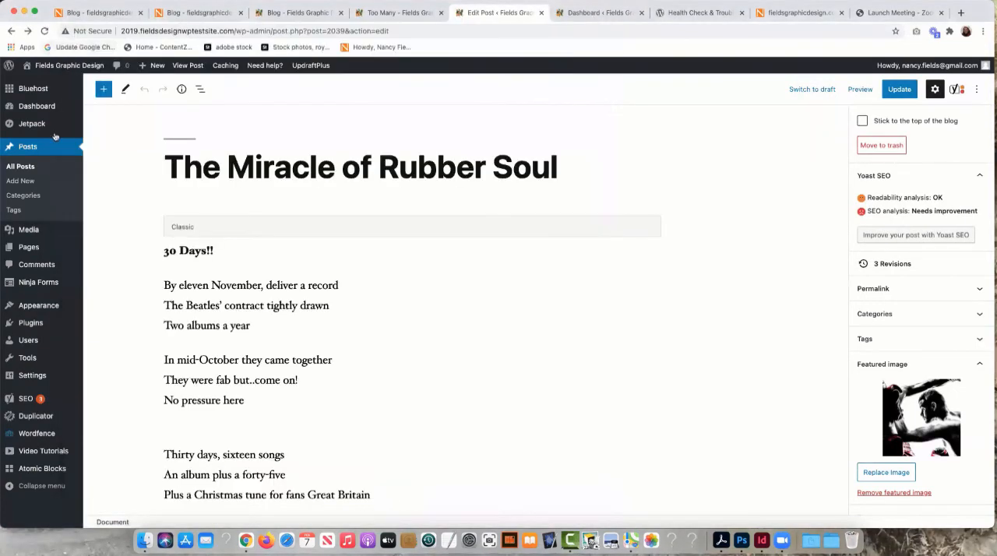
# Check Tools > Site Health (one critical issue, five recommendations), then view the live homepage.
pyautogui.click(33, 88)
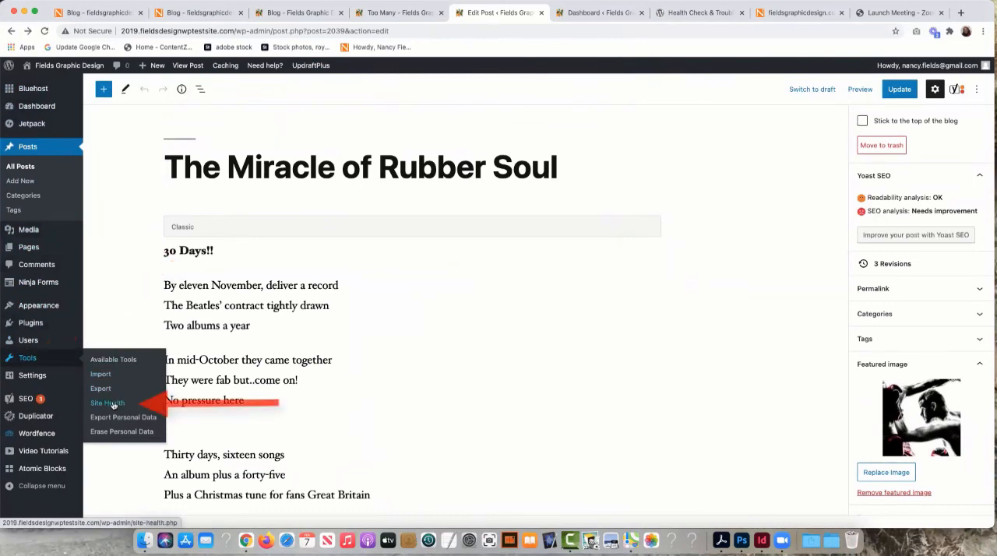
pyautogui.click(106, 403)
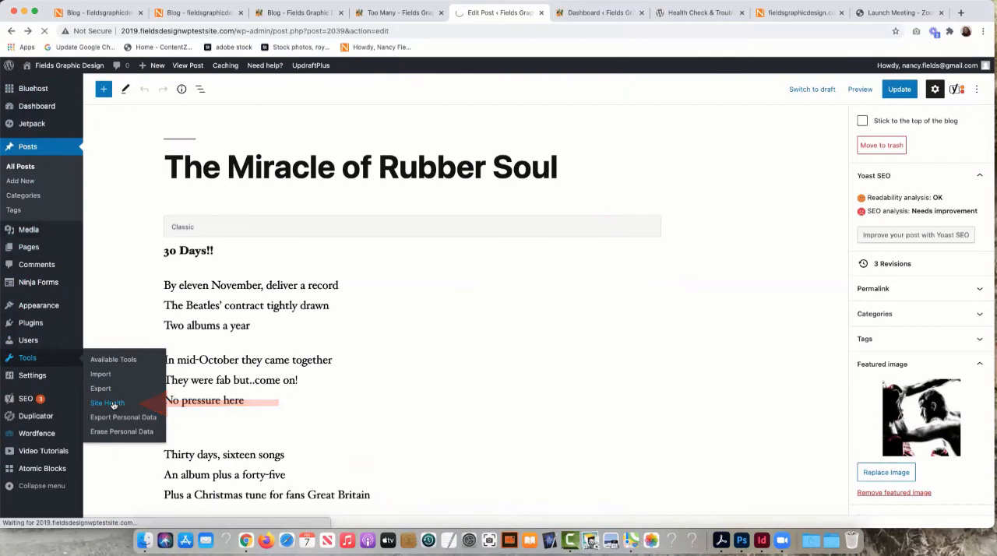
pyautogui.click(107, 403)
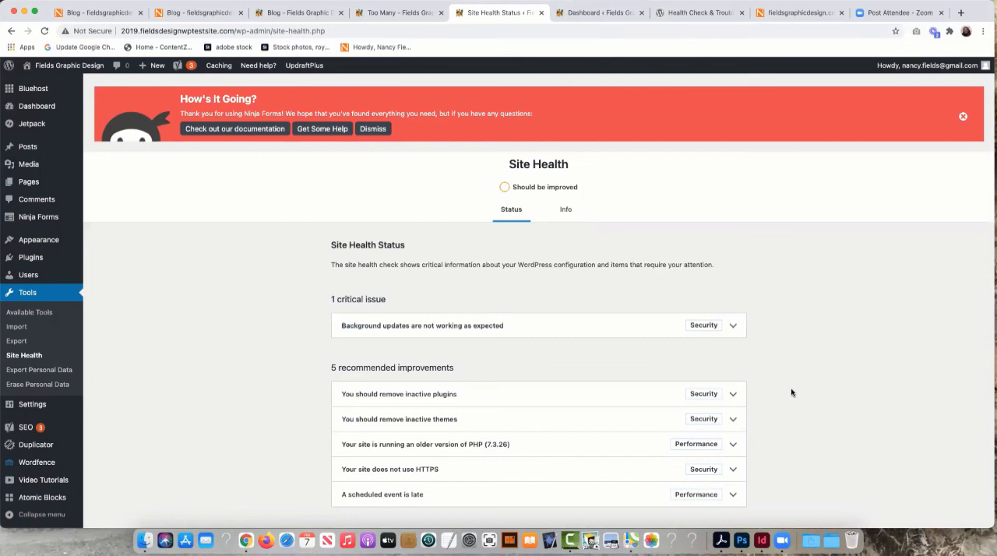
pyautogui.click(795, 12)
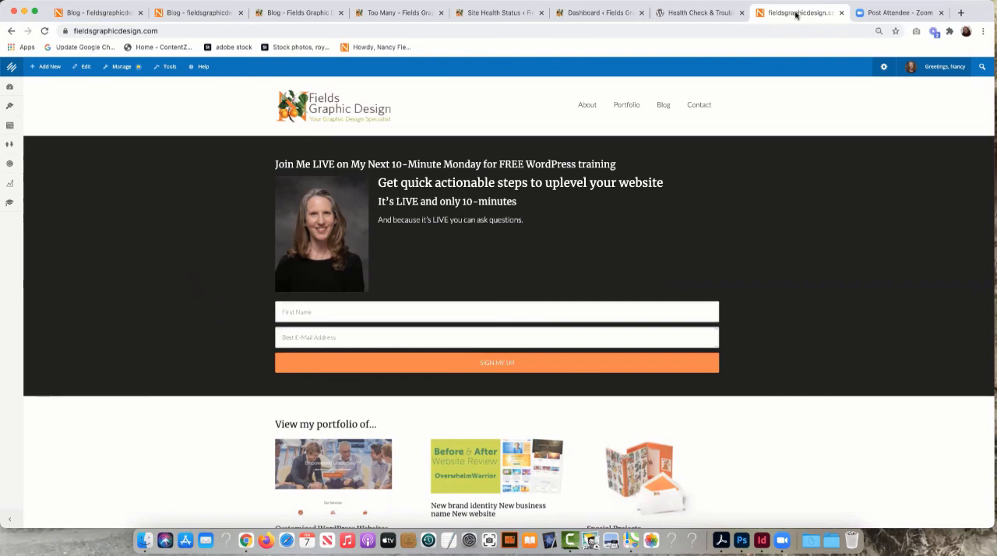
pyautogui.moveTo(605, 70)
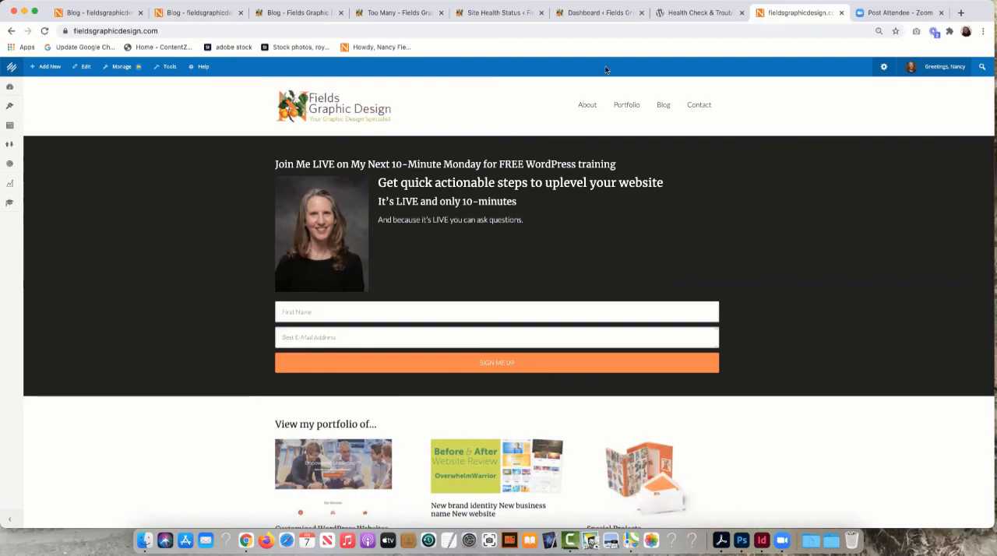